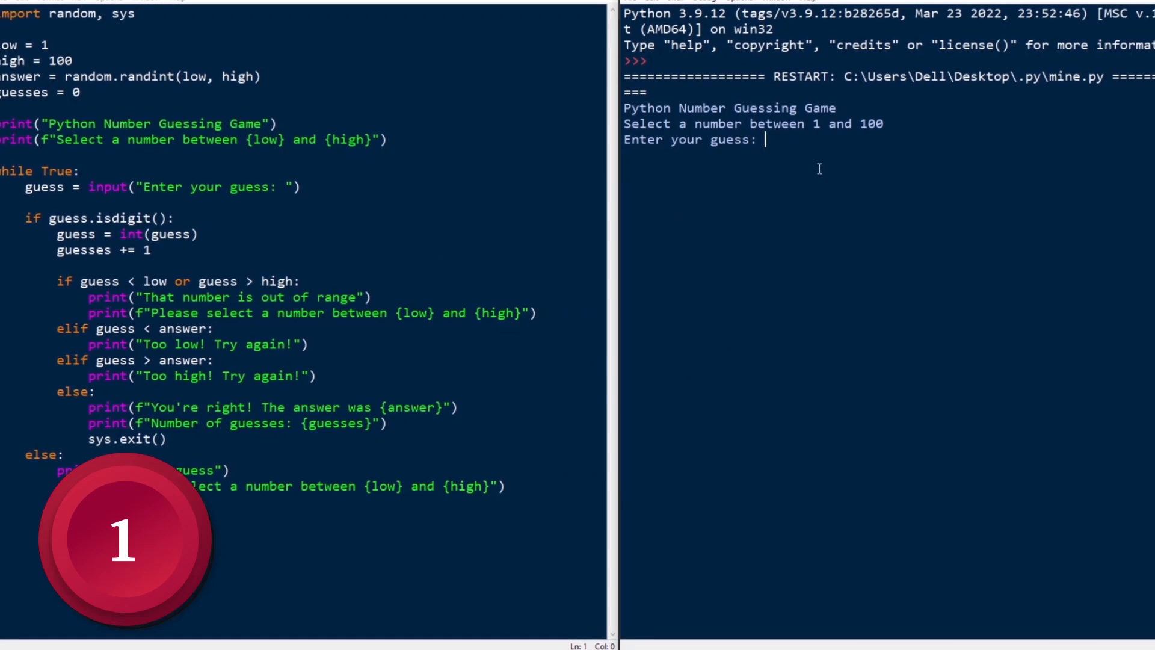
# Enter guesses 10, 30 and 70 in the number guessing game.
pyautogui.write('10')
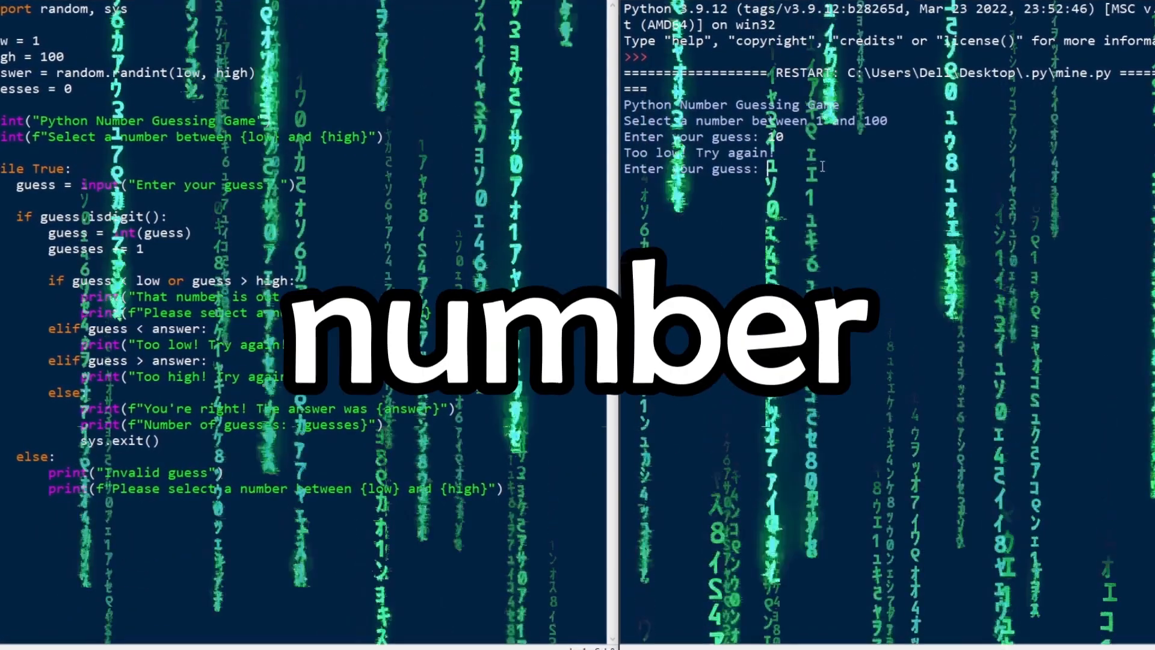
pyautogui.write('30')
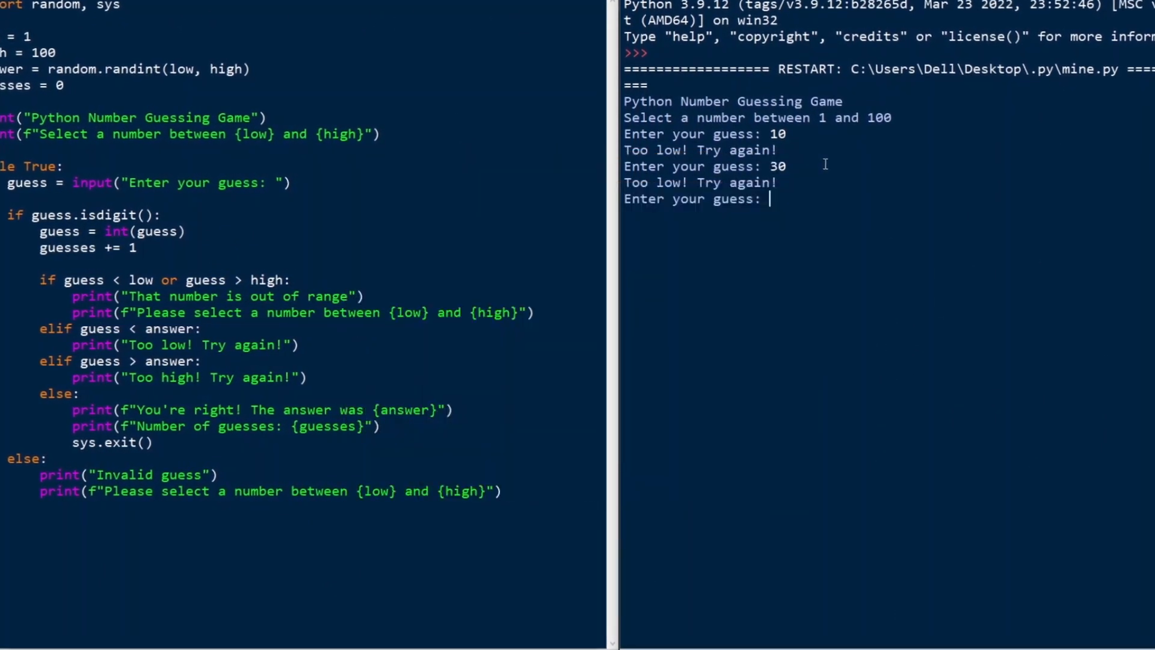
pyautogui.write('70')
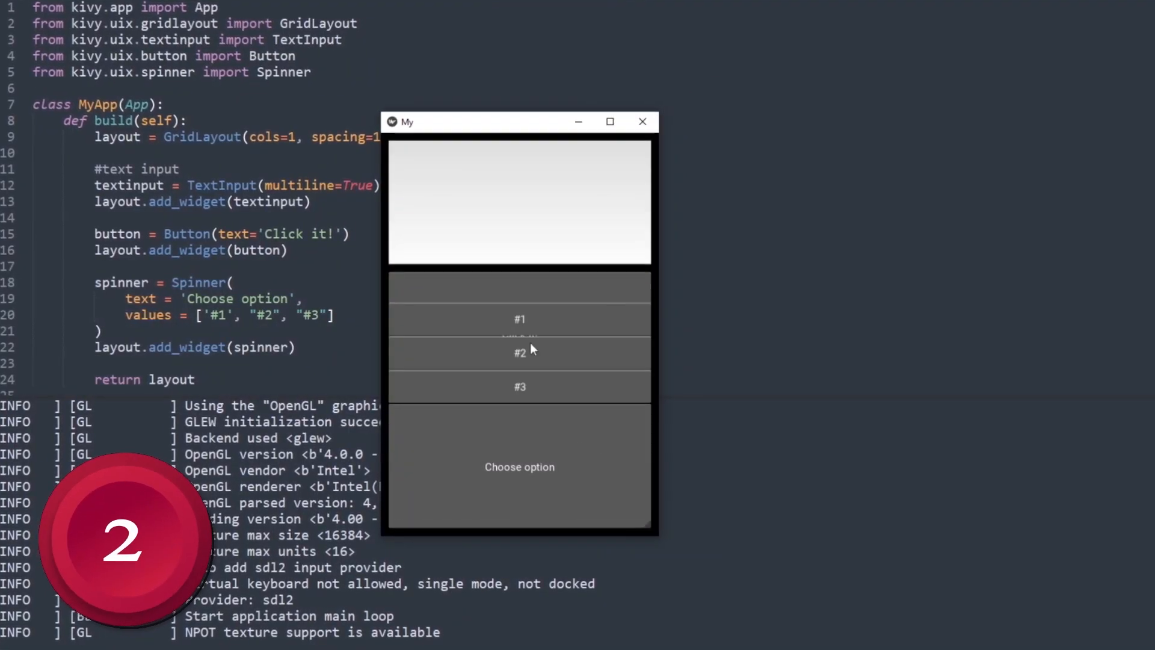
# Pick option #3 in the Kivy app and type 'Kivy application' in the text area.
pyautogui.click(518, 353)
pyautogui.write('Kivy a')
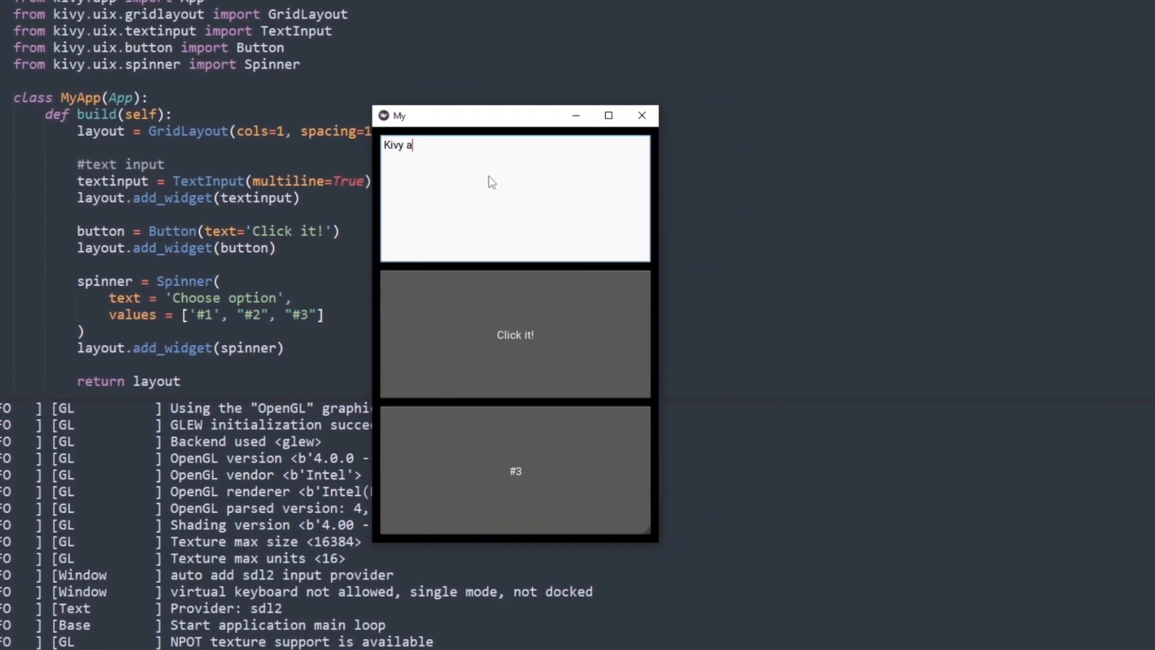
pyautogui.write('pplication')
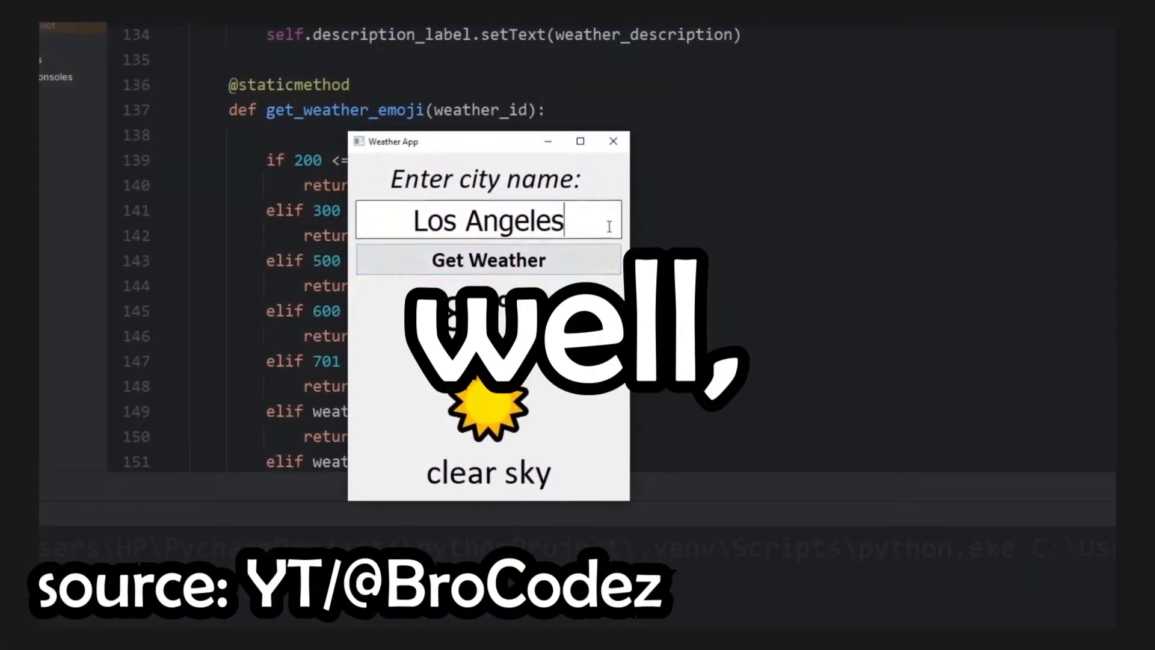
# Request the weather for 'my house' in the Weather App.
pyautogui.write('Hous')
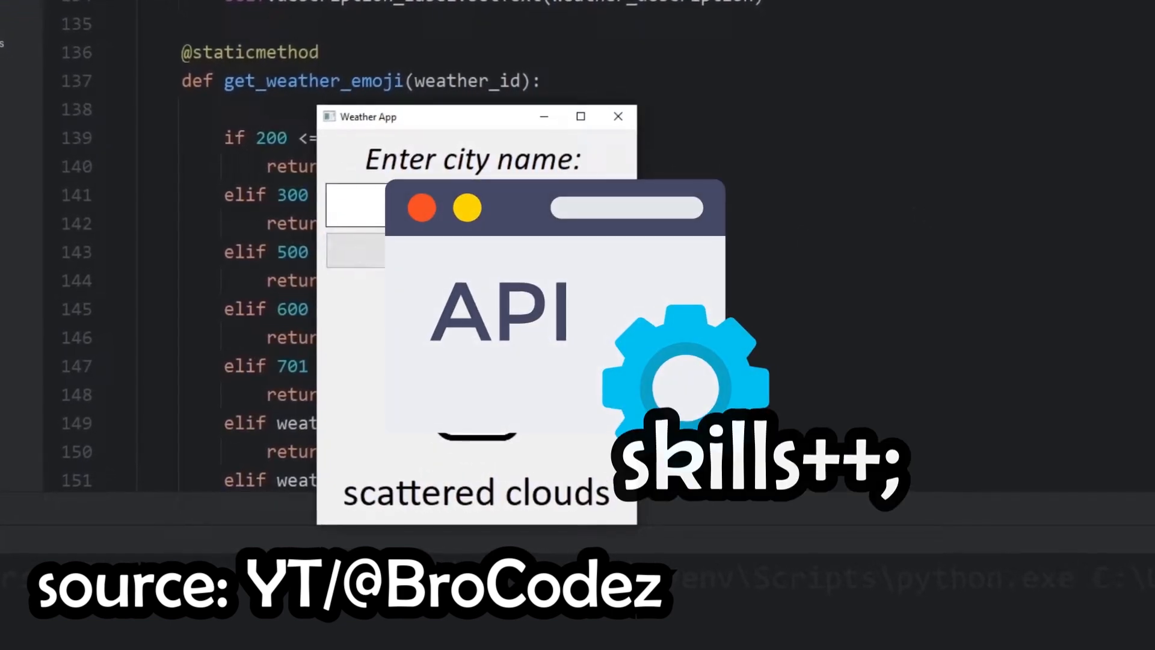
pyautogui.write('m')
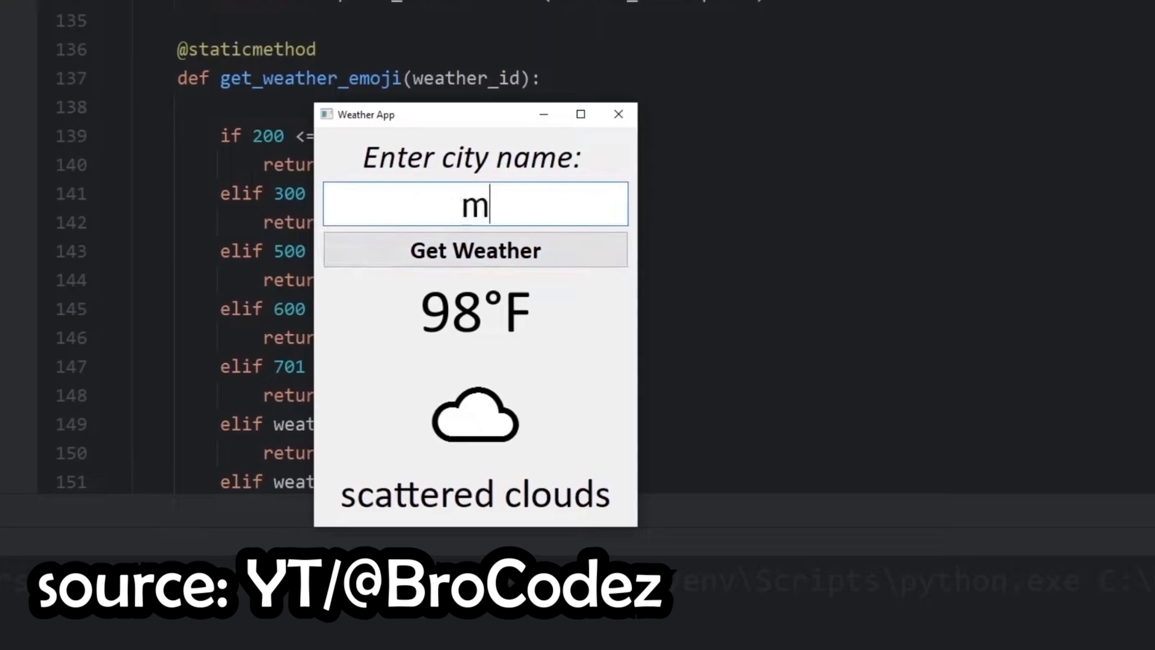
pyautogui.write('y house')
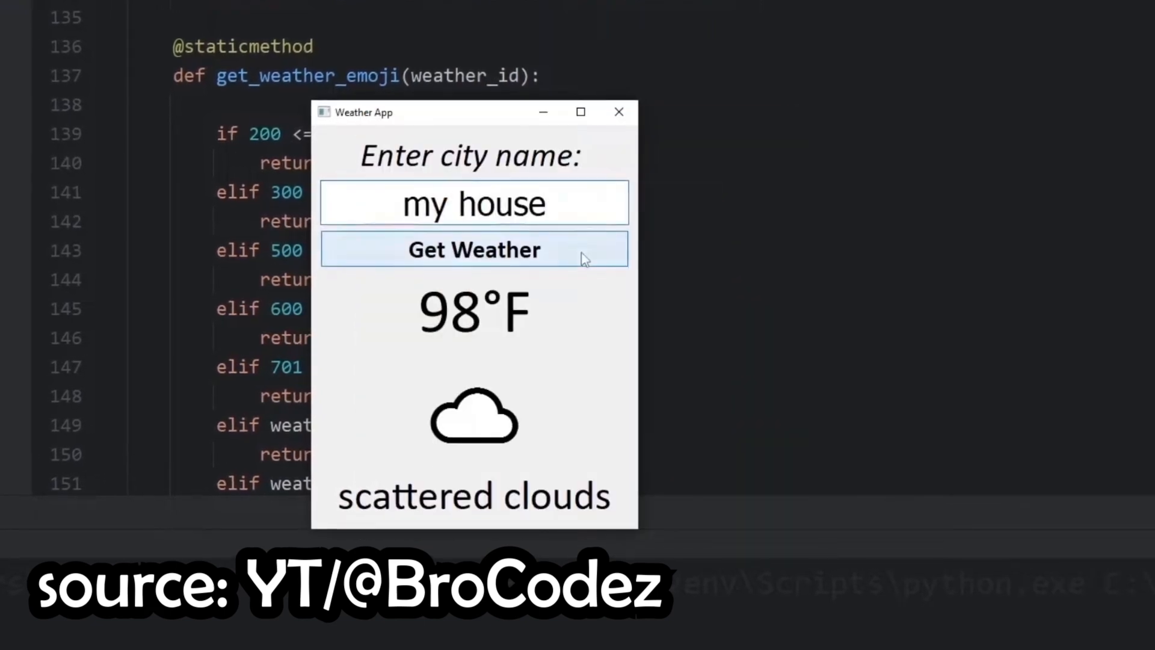
pyautogui.click(473, 249)
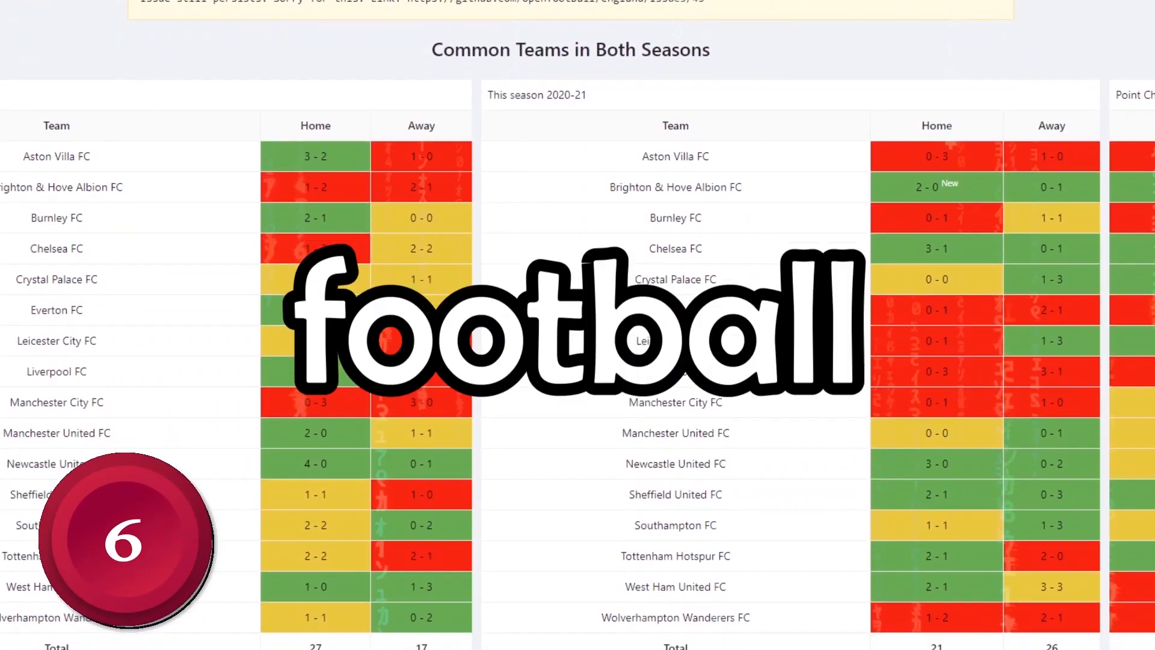
# Scroll the football.json repository's 2010-11 folder and select a data file.
pyautogui.scroll(-3)
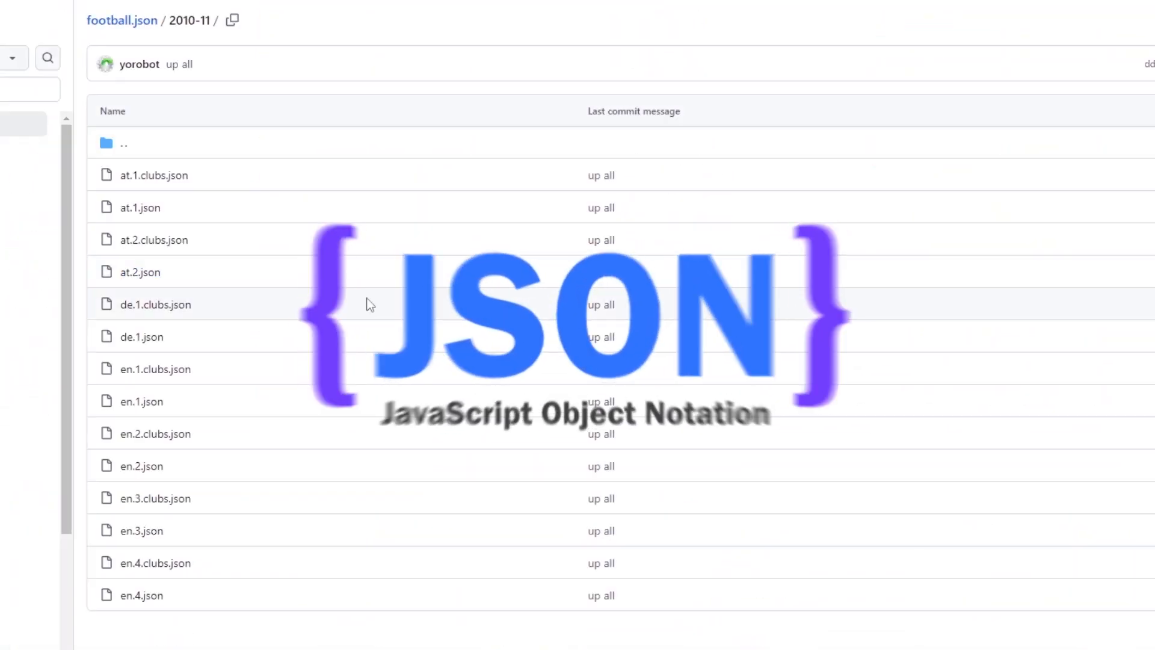
pyautogui.click(139, 272)
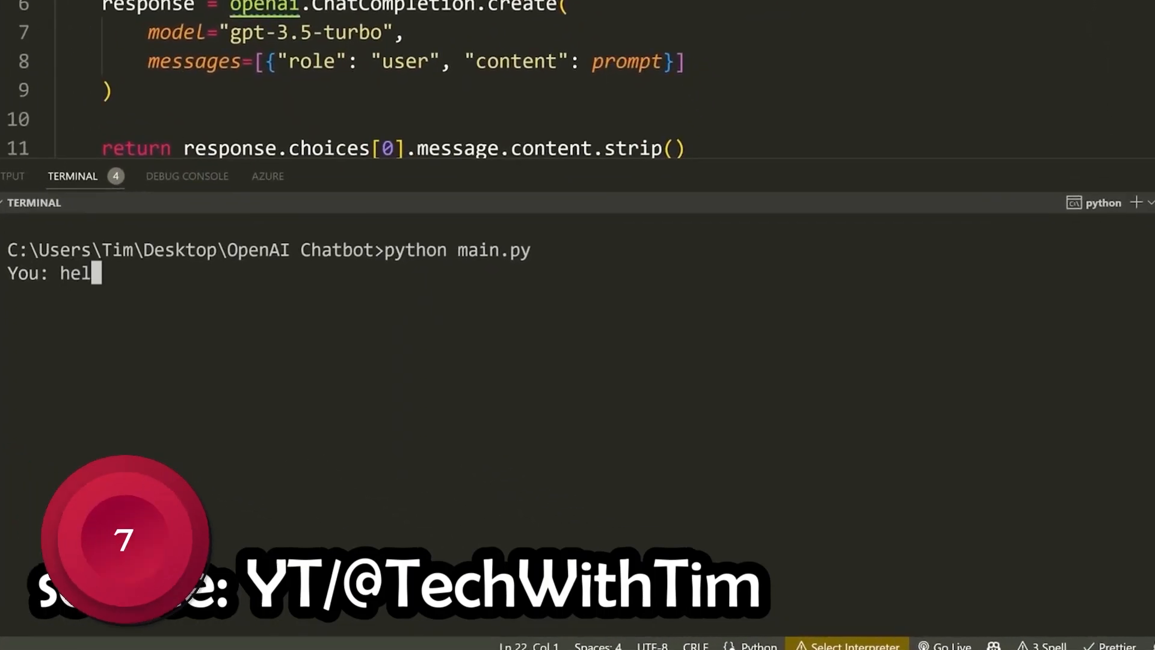
# Send 'hello, how are you' to the chatbot, then start typing 'well can u l'.
pyautogui.write('lo, how are you')
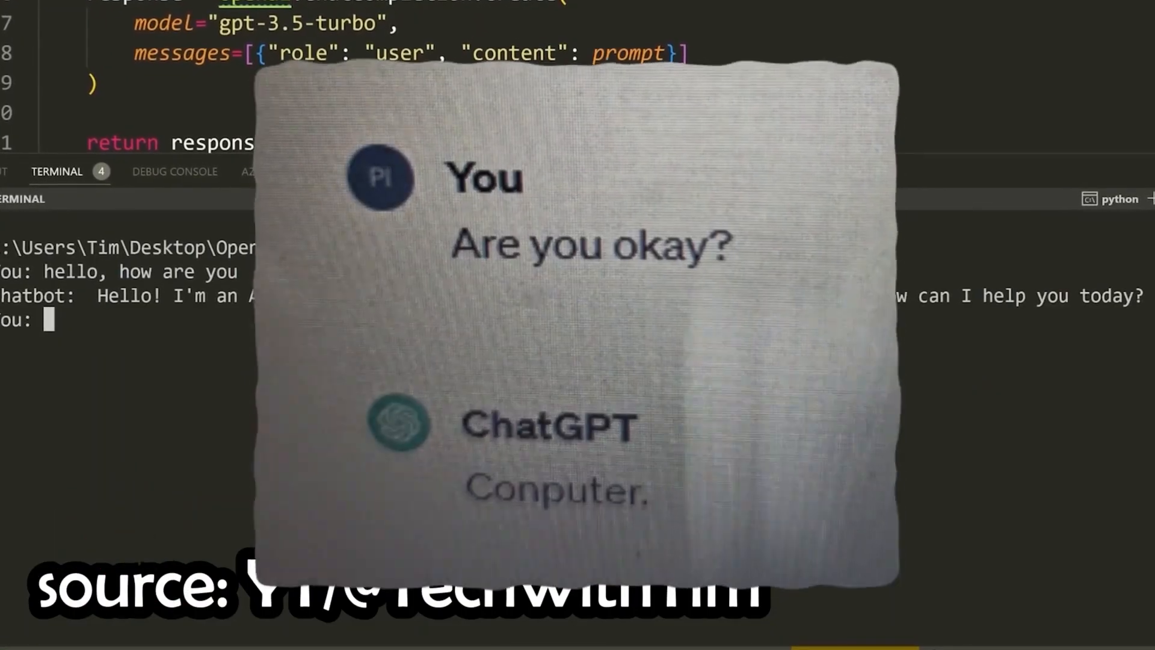
pyautogui.write('well can u l')
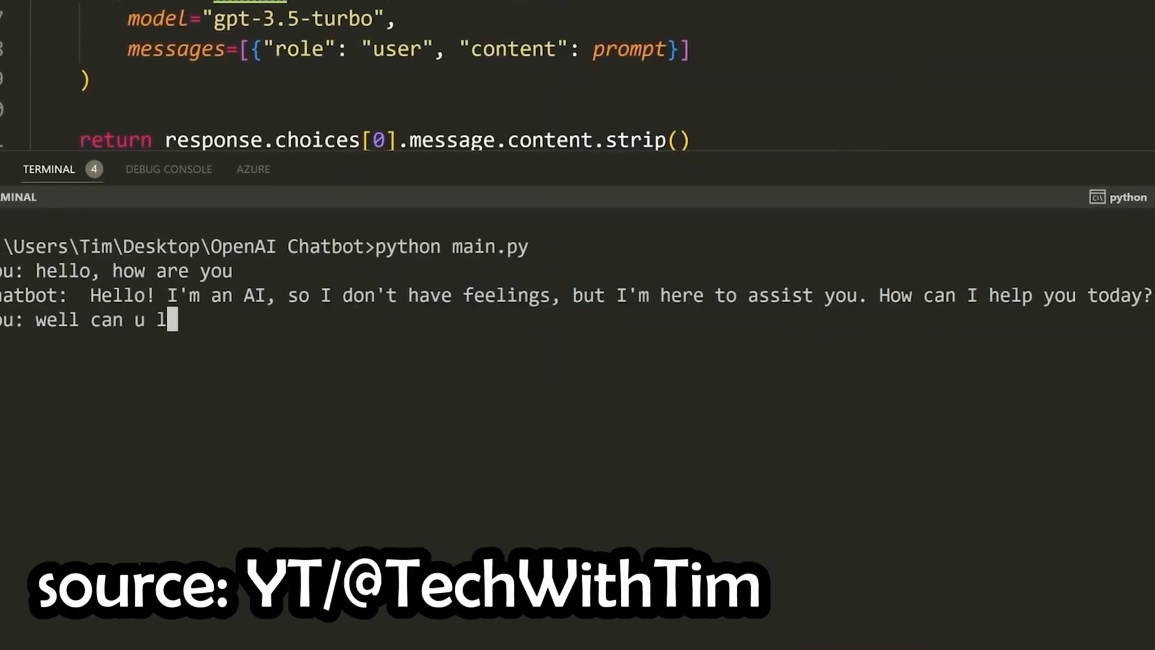